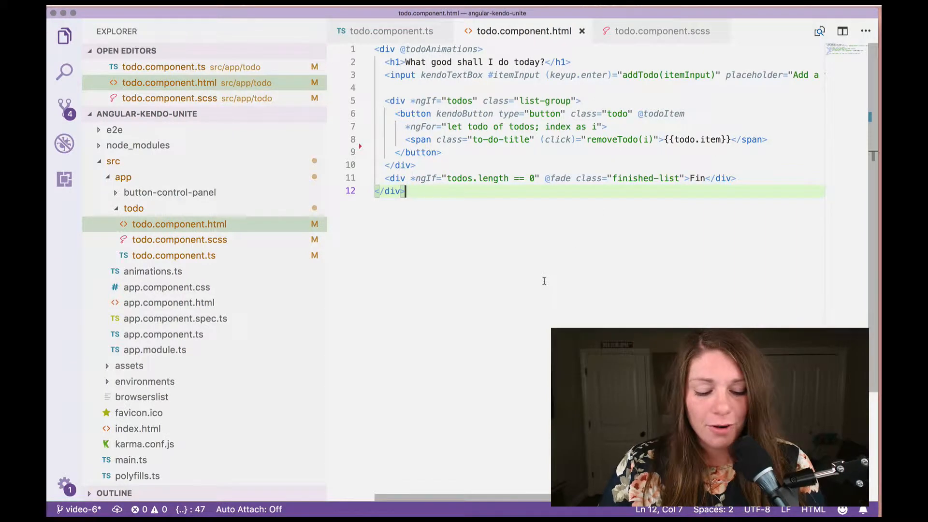
# Open the integrated terminal below the todo.component.html template
pyautogui.write('`')
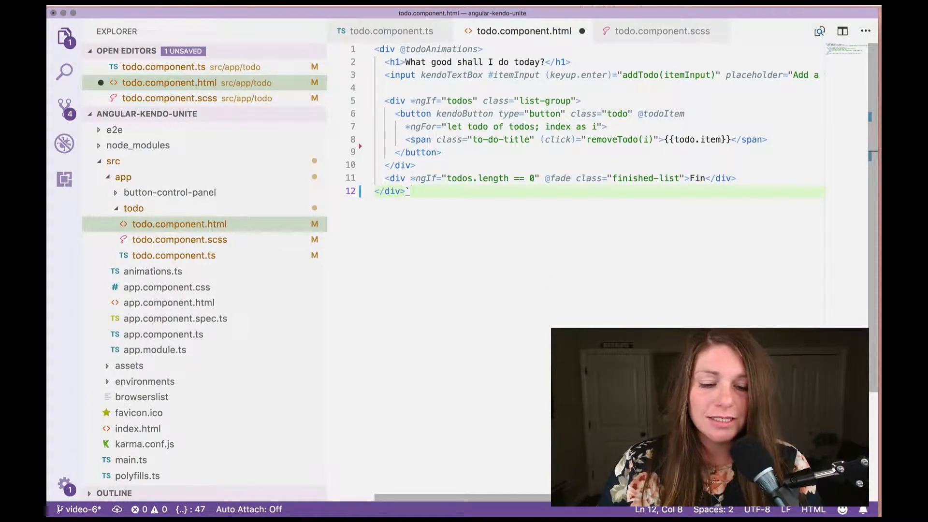
pyautogui.press('ctrl+`')
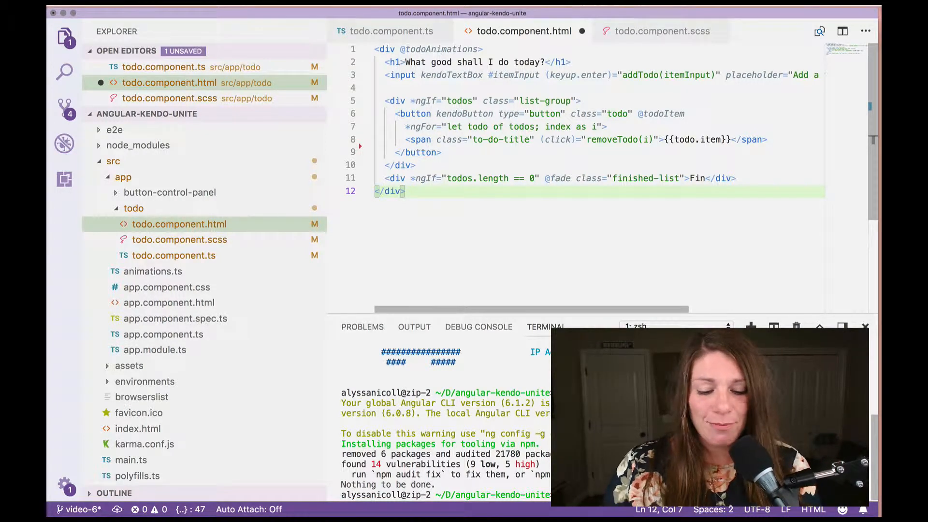
pyautogui.moveTo(716, 255)
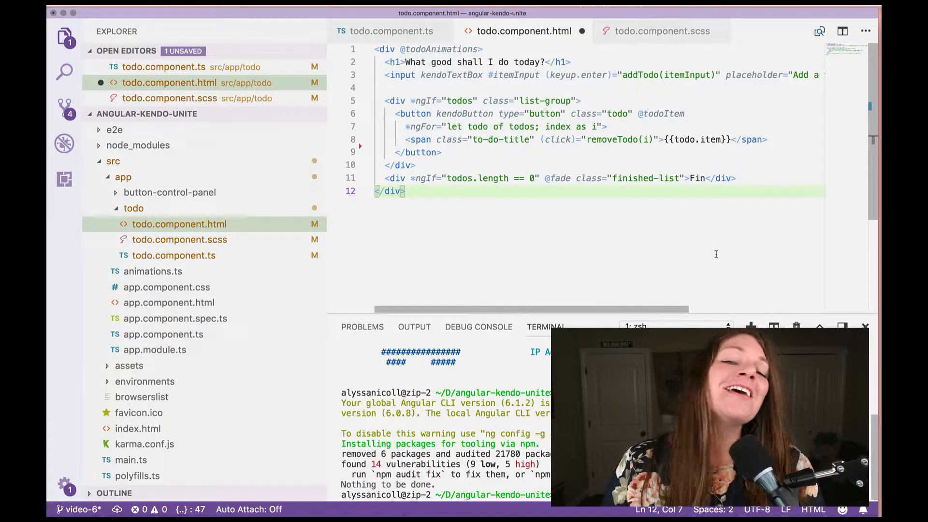
pyautogui.moveTo(660, 237)
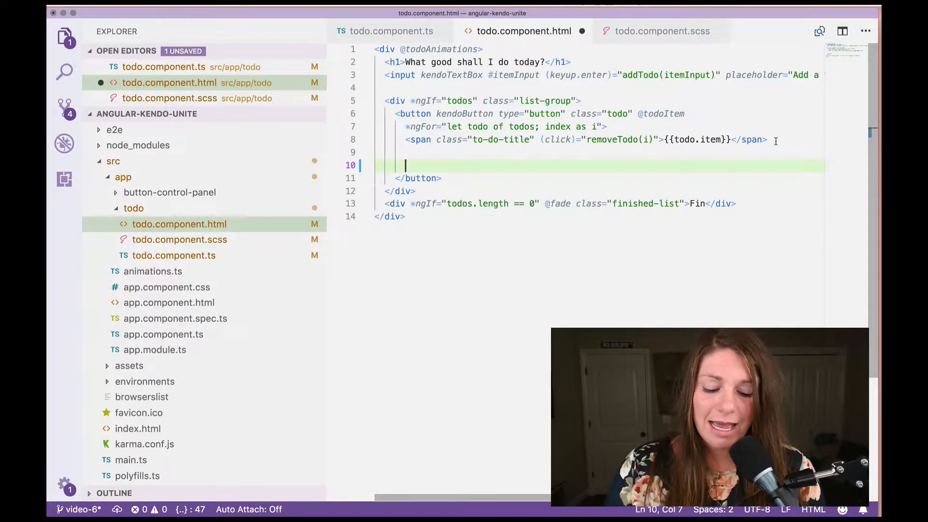
# Add a kendo-timepicker with [(value)]="todo.due" inside each todo button and save
pyautogui.write('kendo-timepicker [()]></kendo-timepicker>')
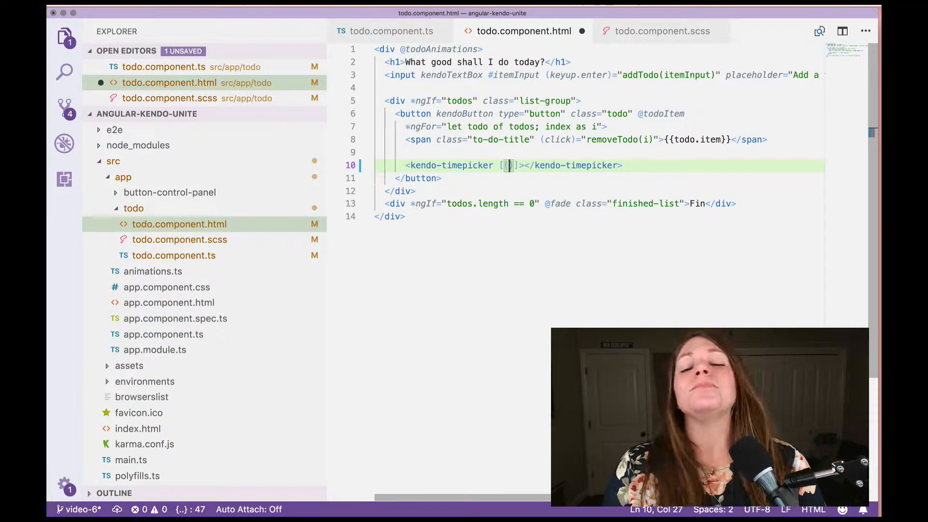
pyautogui.write('value)')
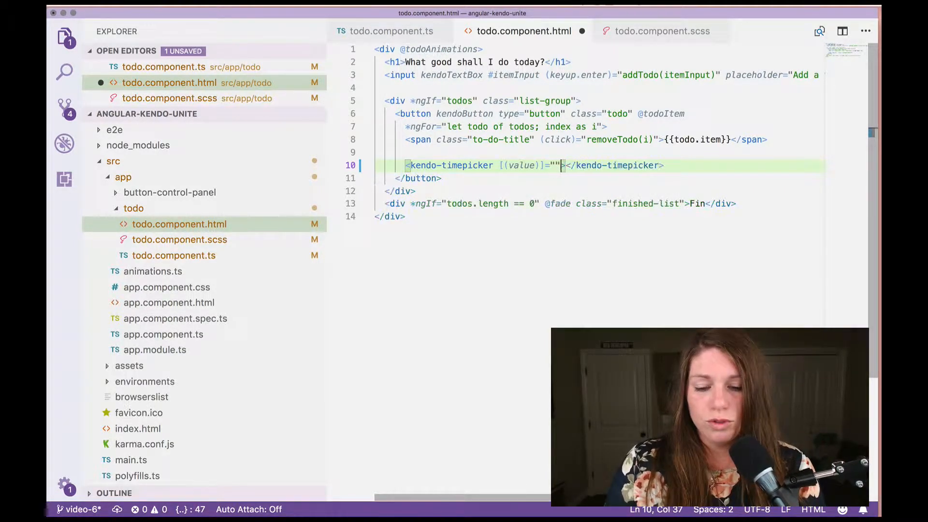
pyautogui.write('todo.')
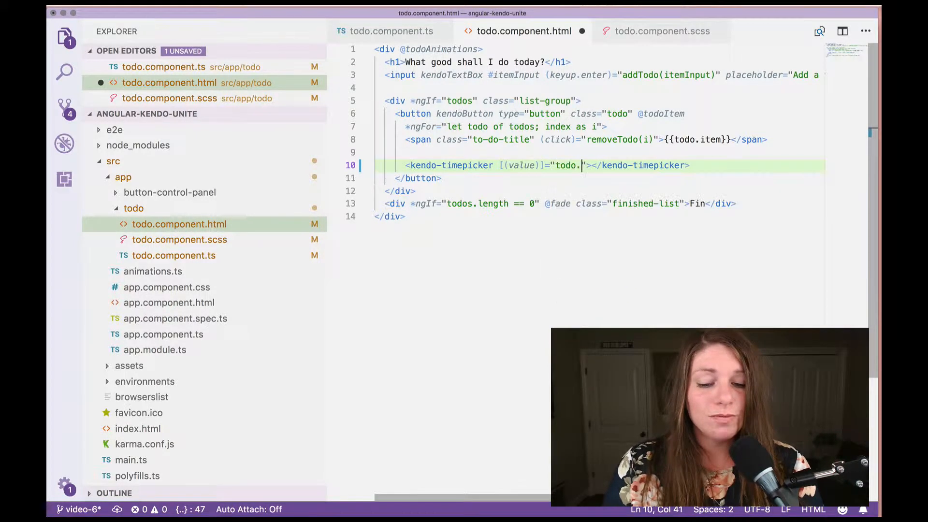
pyautogui.write('due')
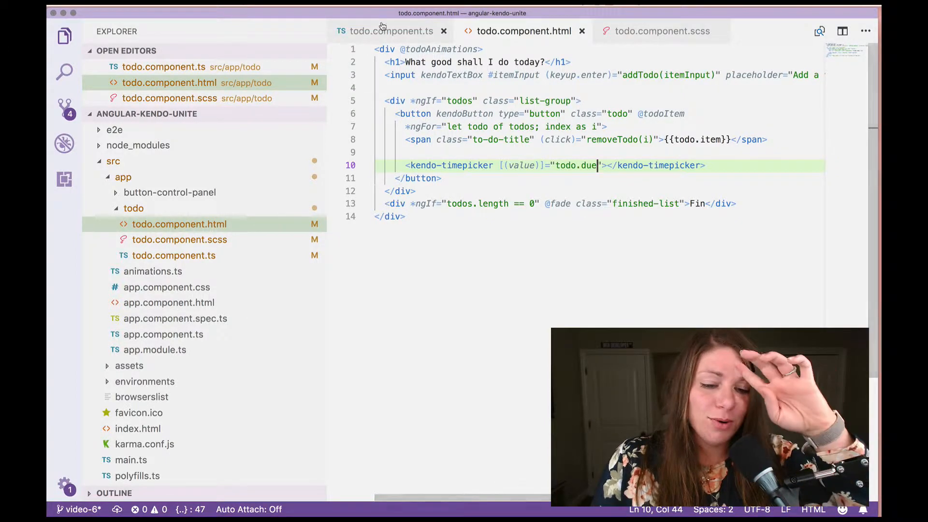
# Review the todos array with due Dates in todo.component.ts
pyautogui.click(390, 31)
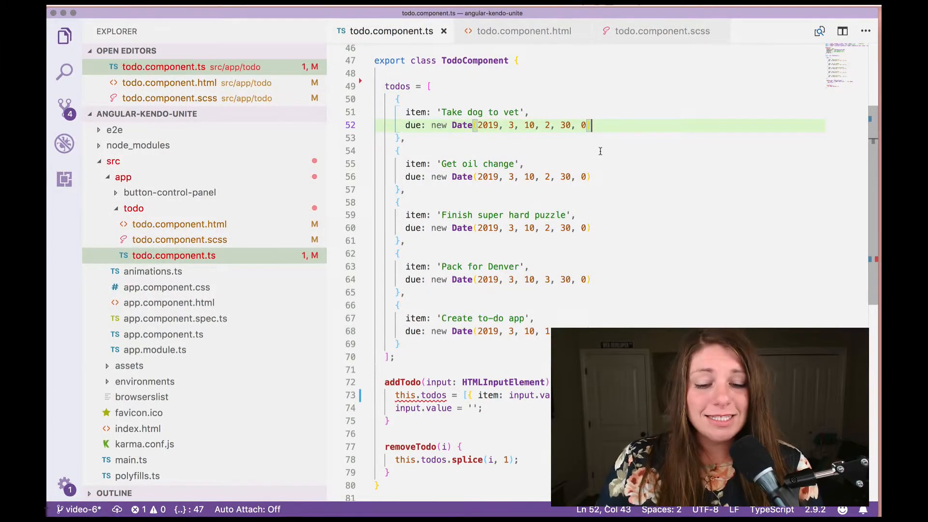
pyautogui.click(656, 31)
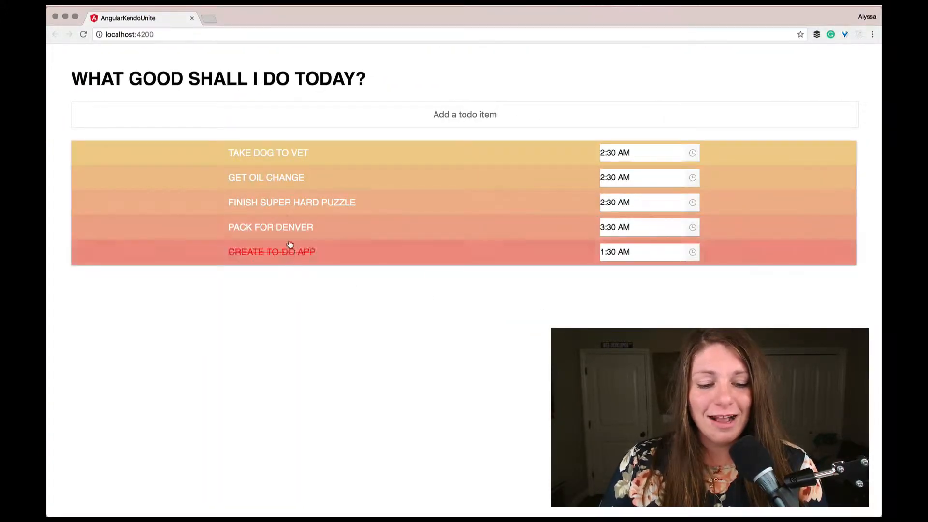
# Check the white time picker boxes on each to-do row at localhost:4200
pyautogui.click(272, 251)
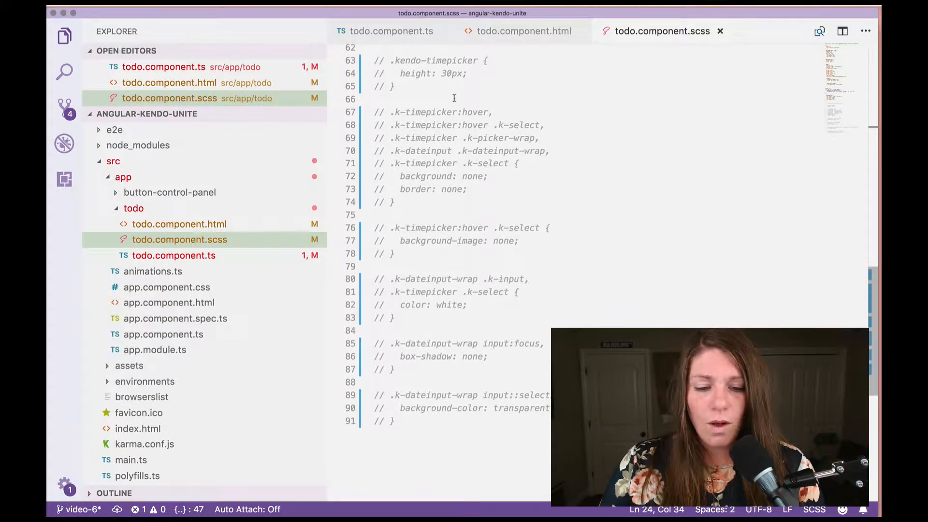
# Uncomment the time picker style rules on lines 63–91 of todo.component.scss
pyautogui.moveTo(379, 61); pyautogui.dragTo(393, 453)
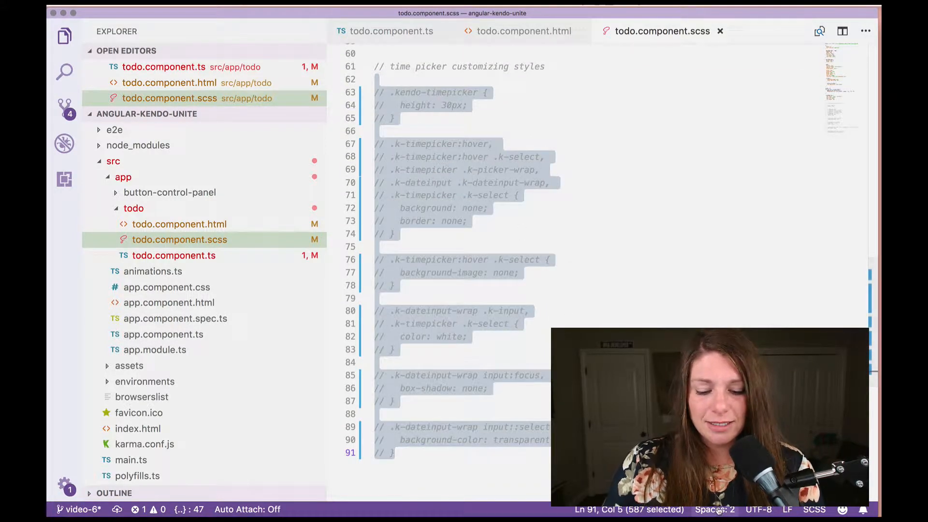
pyautogui.press('cmd+/')
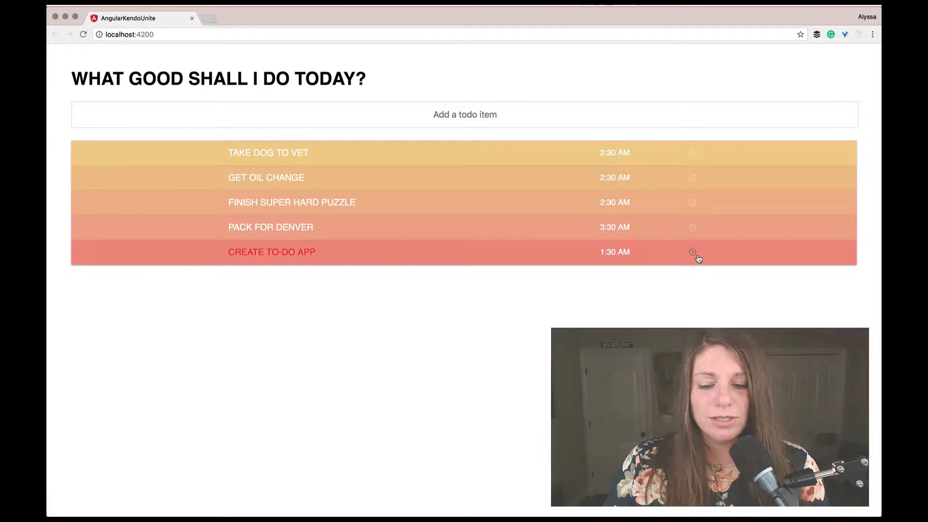
# Open the Create to-do app item's time picker and cancel without changing 1:30 AM
pyautogui.click(693, 251)
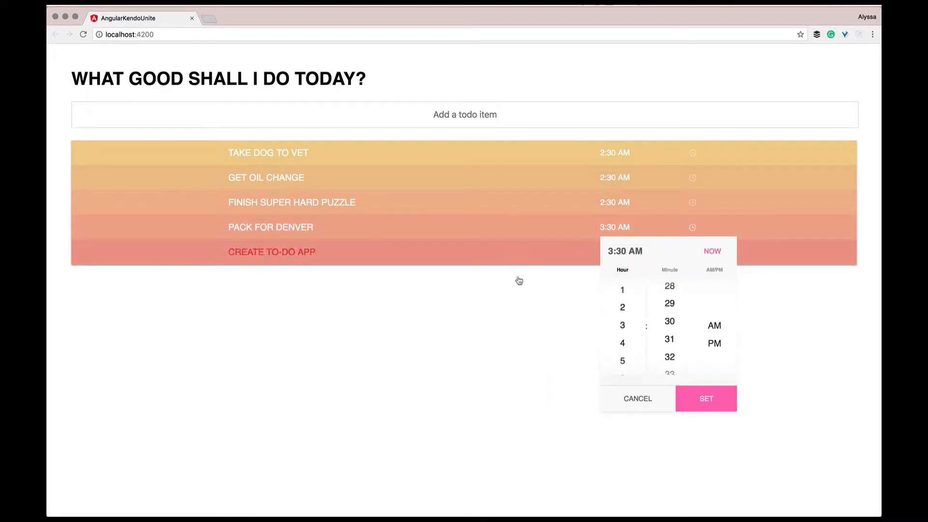
pyautogui.click(706, 399)
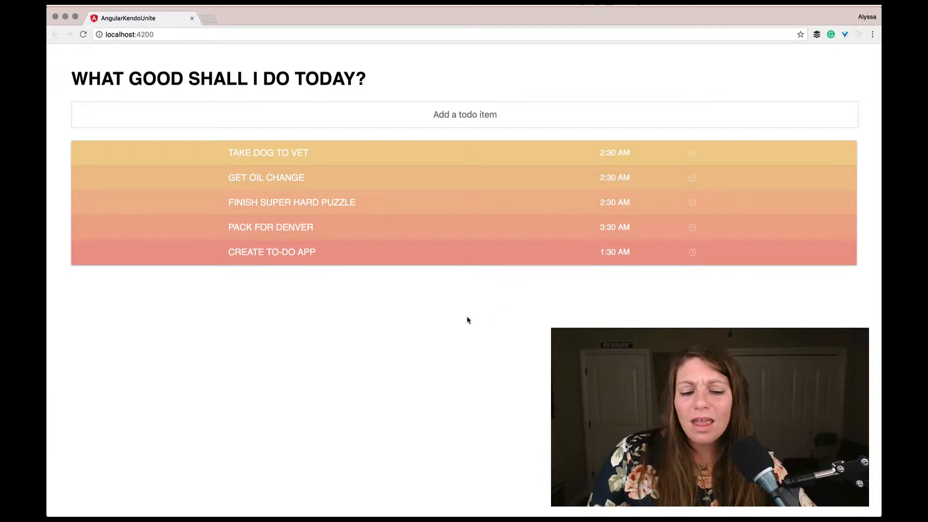
pyautogui.moveTo(581, 277)
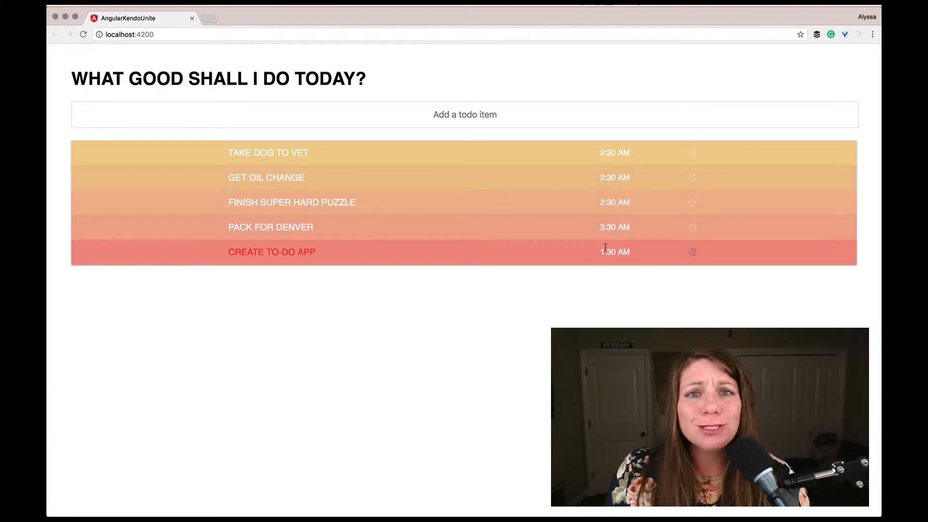
pyautogui.moveTo(509, 256)
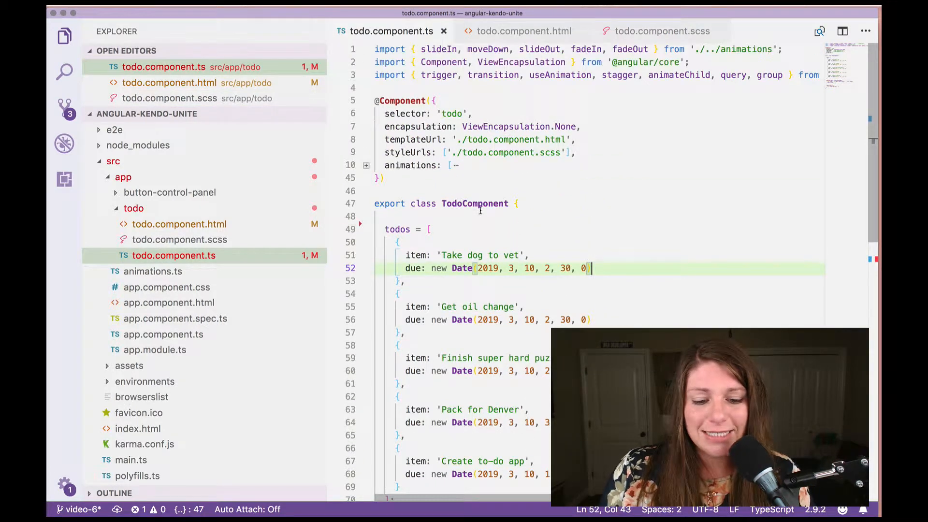
# Add initDueTime = new Date(2019, 3, 10, 10, 30, 0) and due: this.initDueTime in addTodo
pyautogui.click(486, 215)
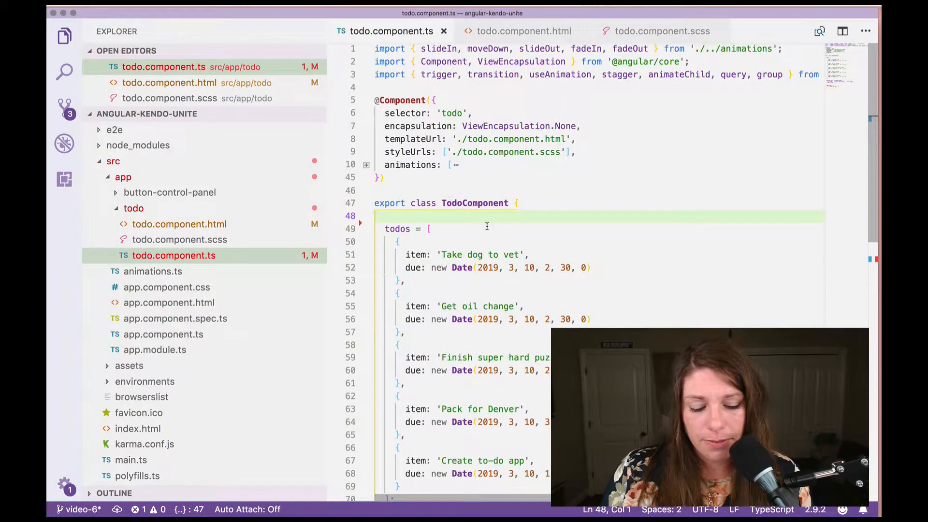
pyautogui.write('public initDueTime: Date = new Date(2019, 3, 10, 10, 30, 0);')
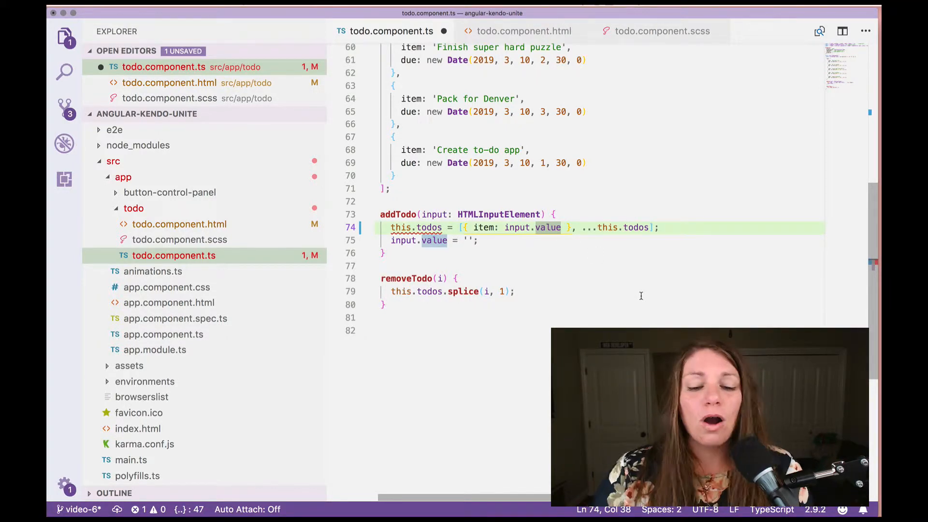
pyautogui.write(',')
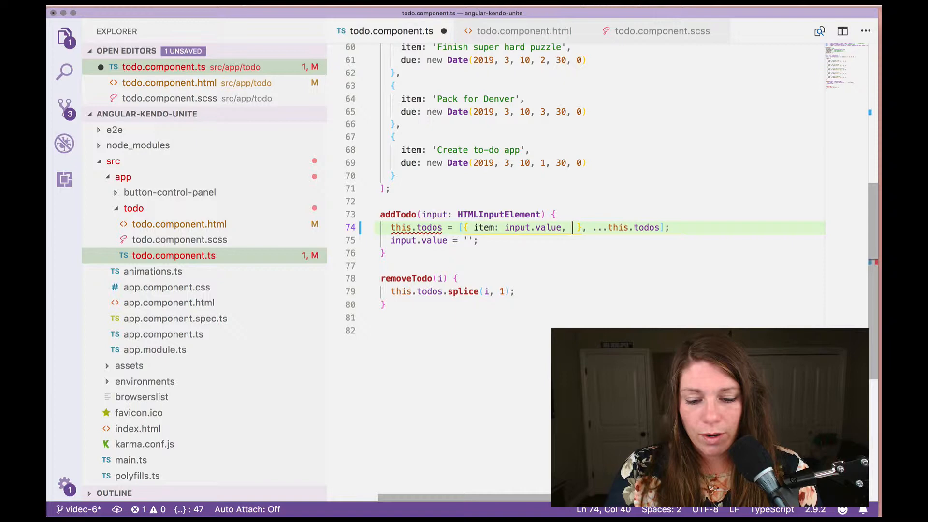
pyautogui.write('due:')
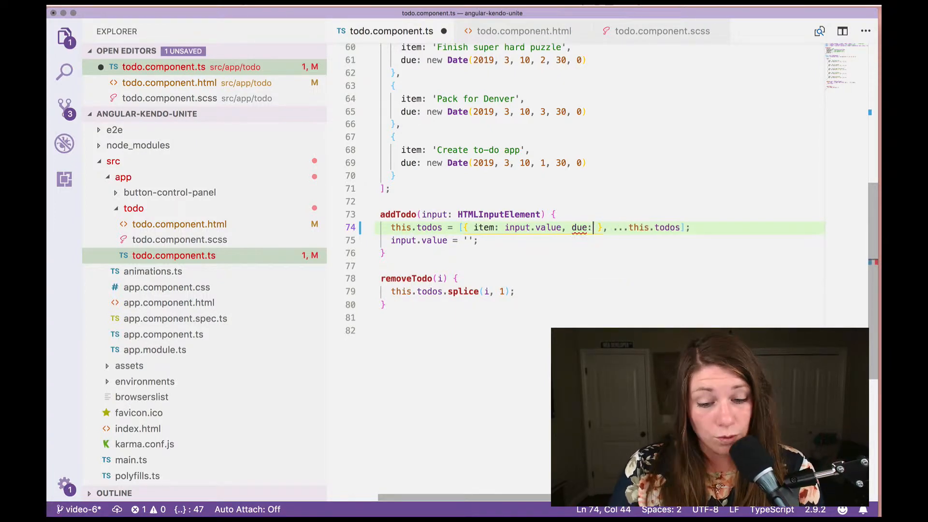
pyautogui.write('this.initDueTime')
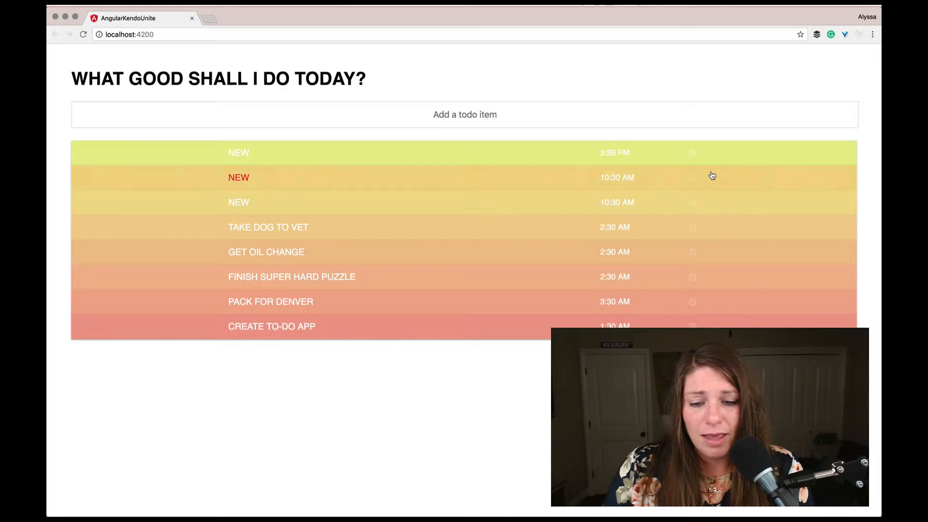
# Set the second new to-do's time picker to 8:30 AM
pyautogui.click(692, 177)
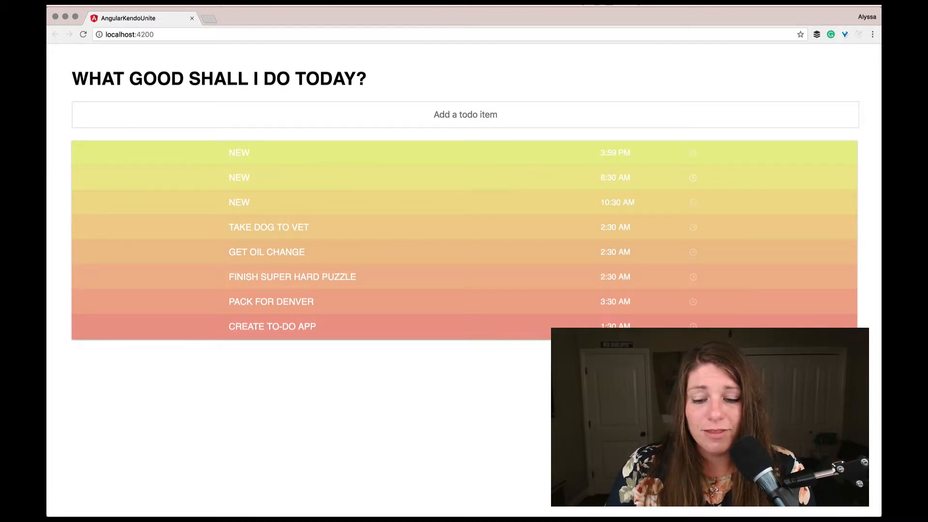
pyautogui.click(693, 227)
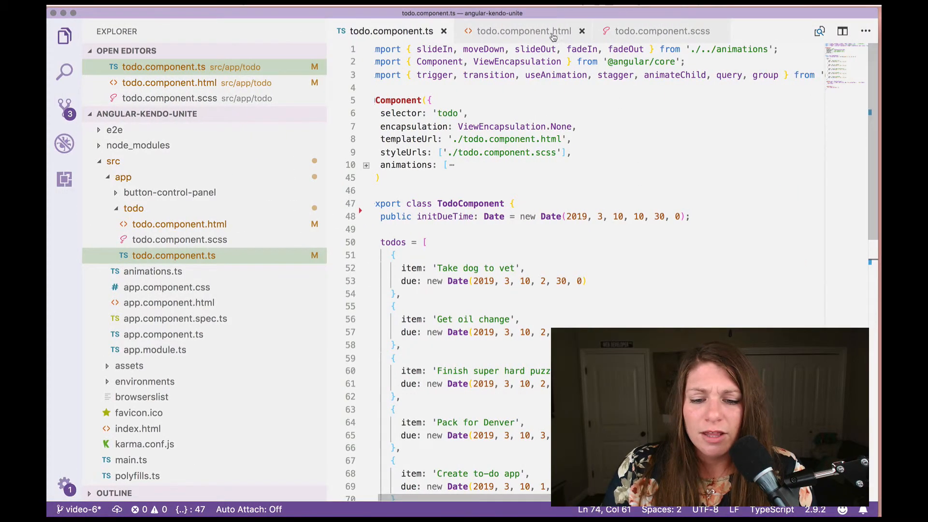
# Show the todo.component.scss stylesheet with the active time picker styles
pyautogui.click(661, 31)
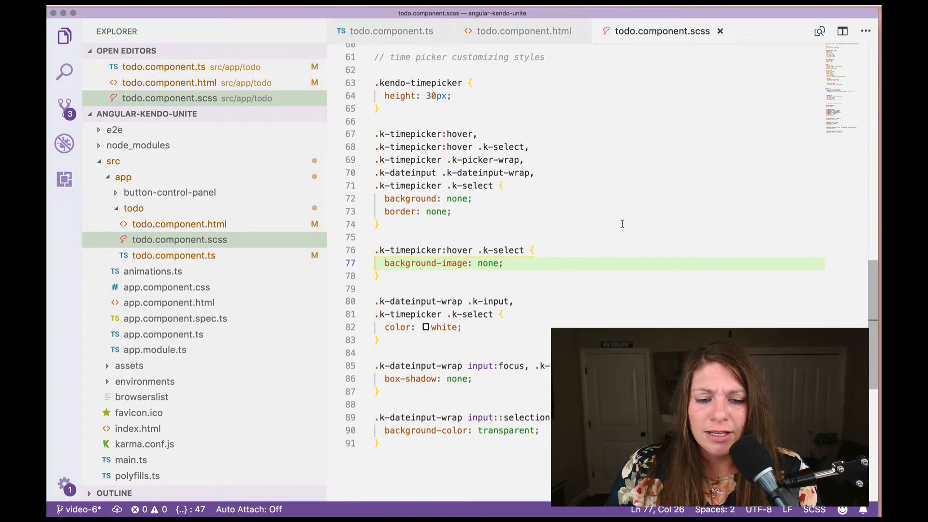